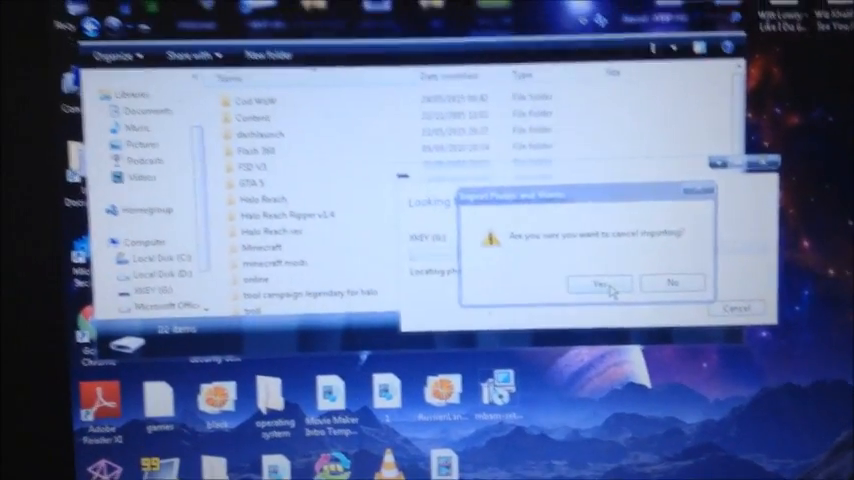
- Confirm cancelling the photo and video import from the connected drive
left_click(601, 283)
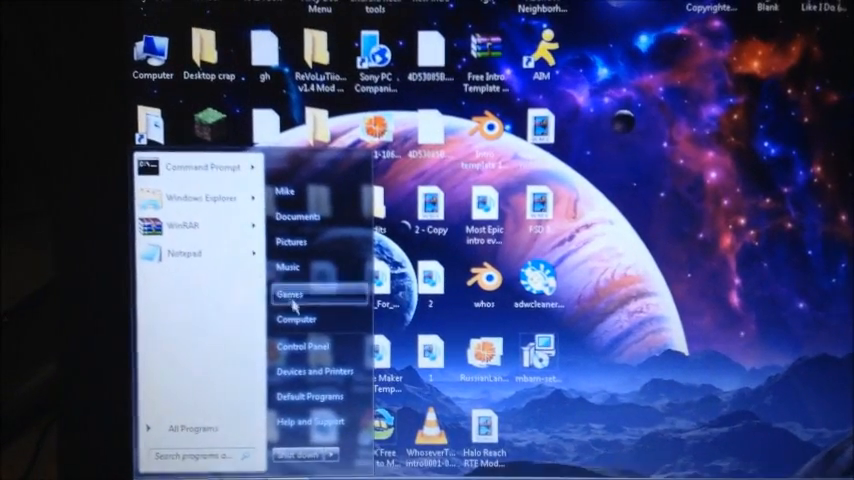
left_click(296, 319)
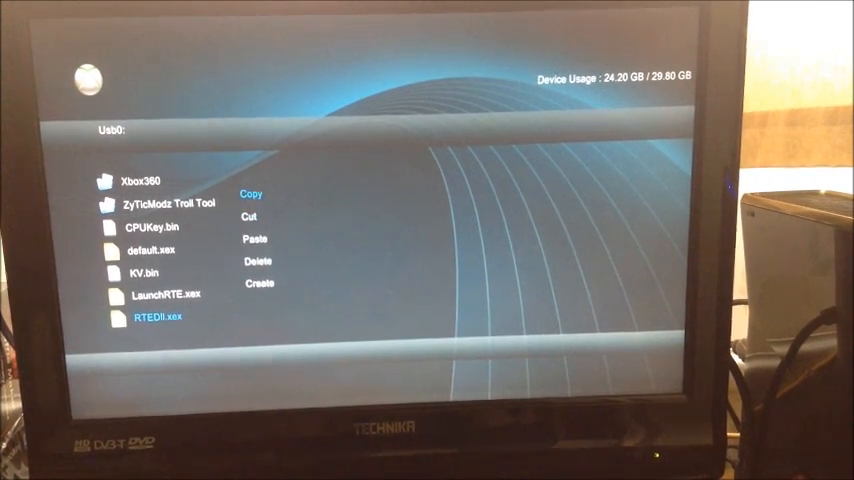
- Copy RTEDII.xex from Usb0 and switch to the Hdd1 hard drive
left_click(251, 194)
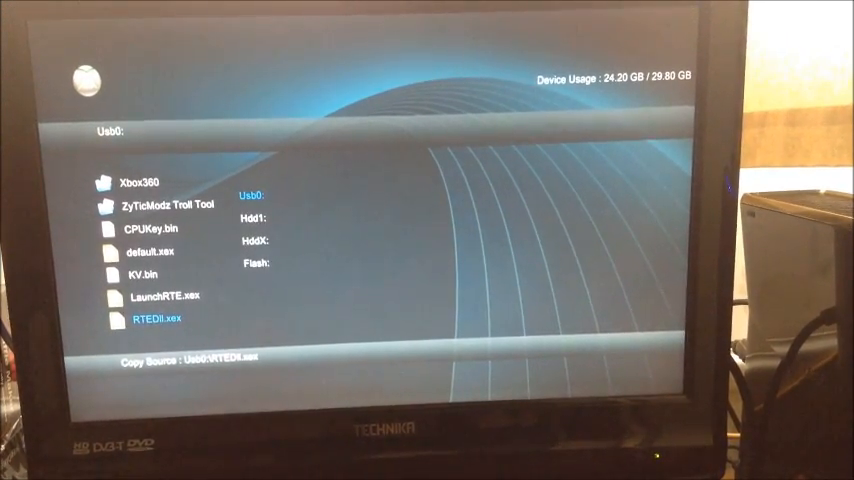
left_click(253, 218)
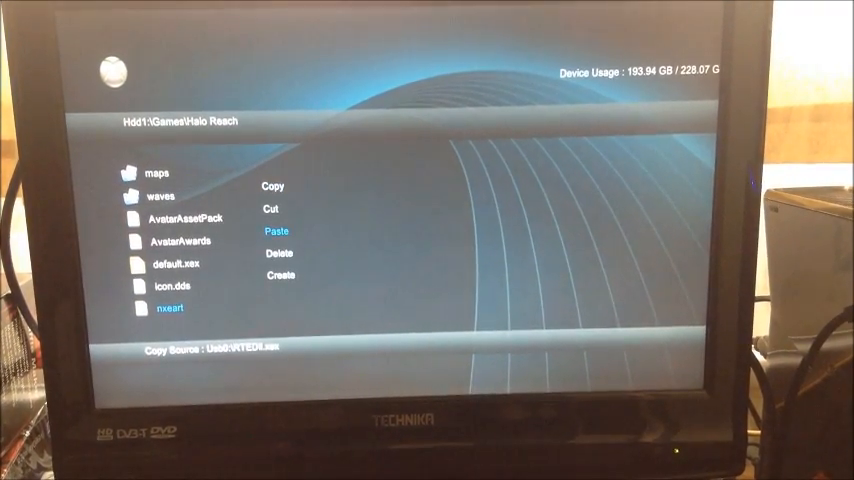
- Paste RTEDII.xex into Hdd1:\Games\Halo Reach
left_click(275, 231)
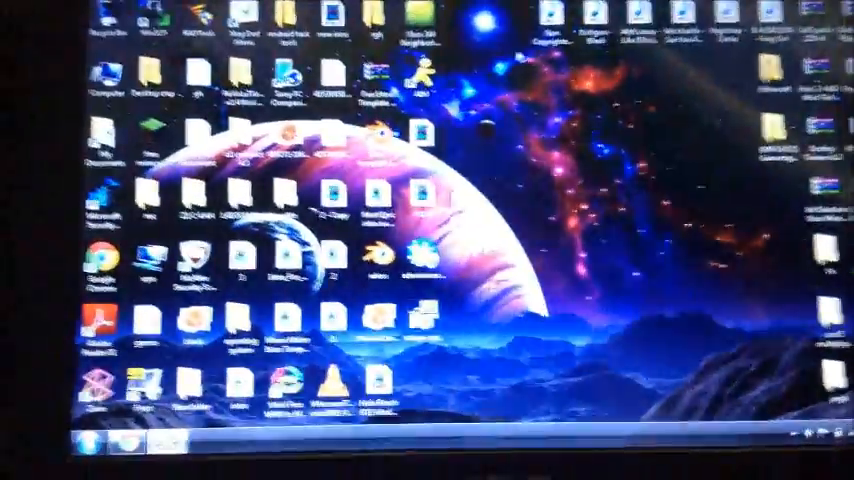
- Launch HaloOneClickMod with console IP 192.168.1.12 and open the map list
left_click(22, 452)
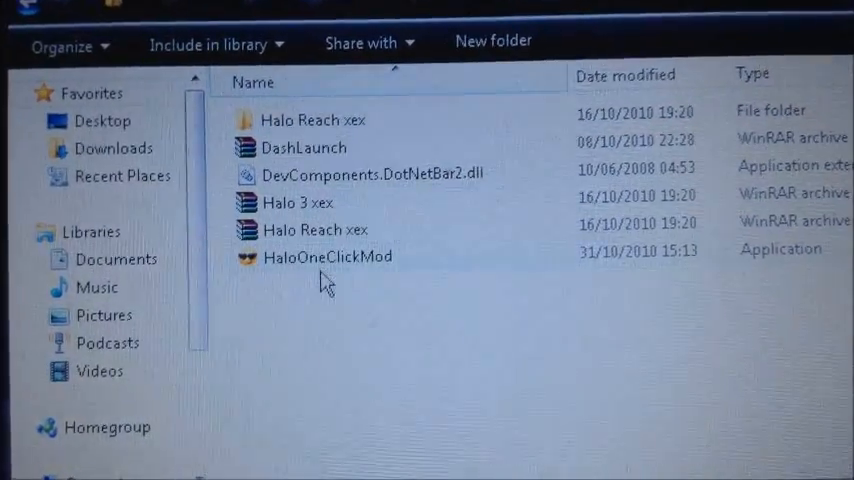
double_click(327, 256)
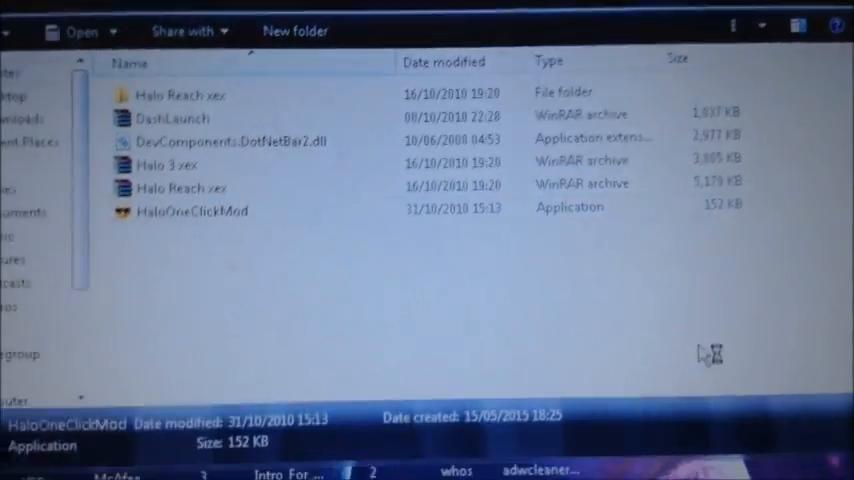
double_click(191, 211)
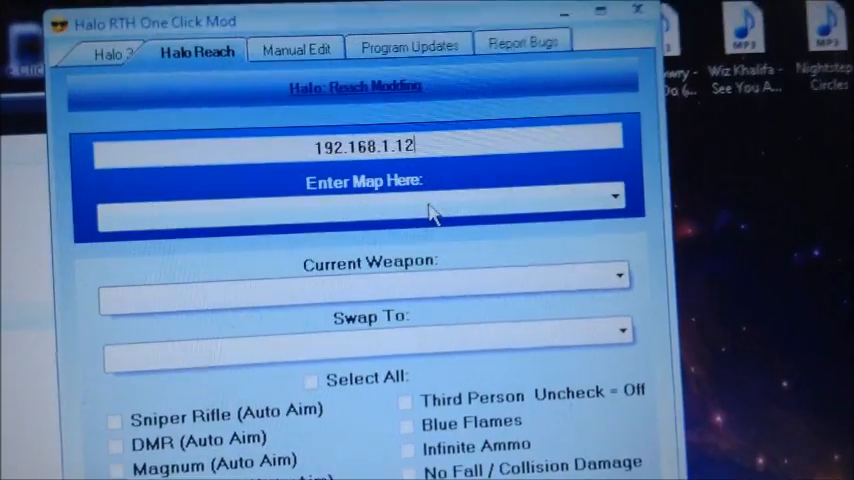
left_click(615, 196)
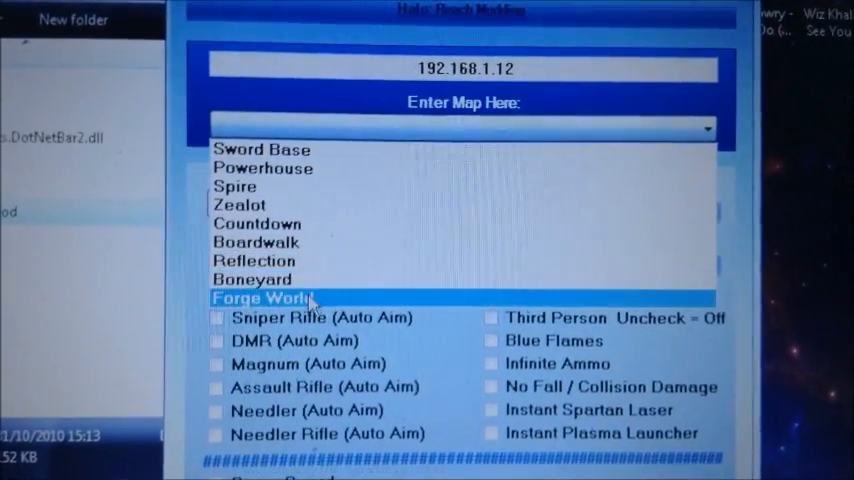
- Select Forge World from the Enter Map Here dropdown
left_click(263, 297)
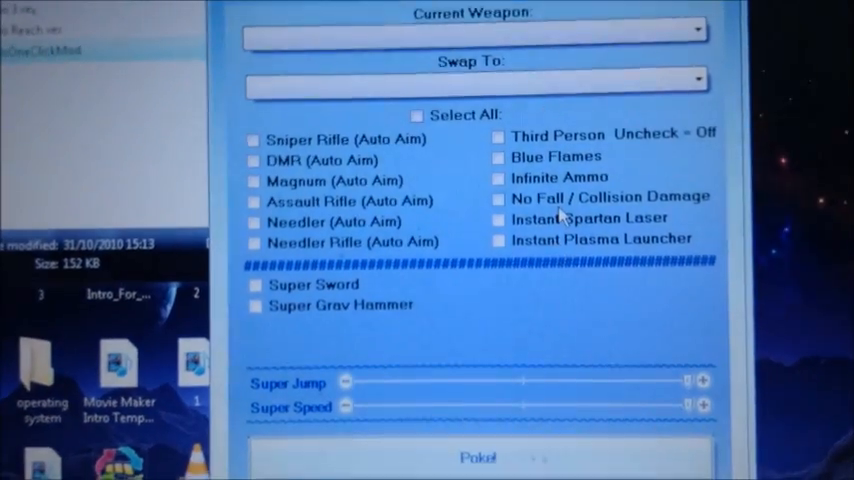
left_click(498, 198)
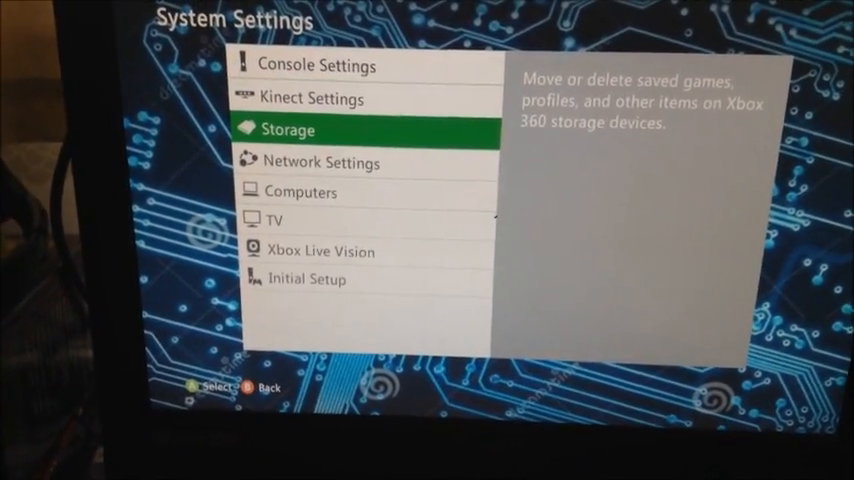
- Open Storage, choose the hard drive's device options, and select Clear System Cache
left_click(287, 129)
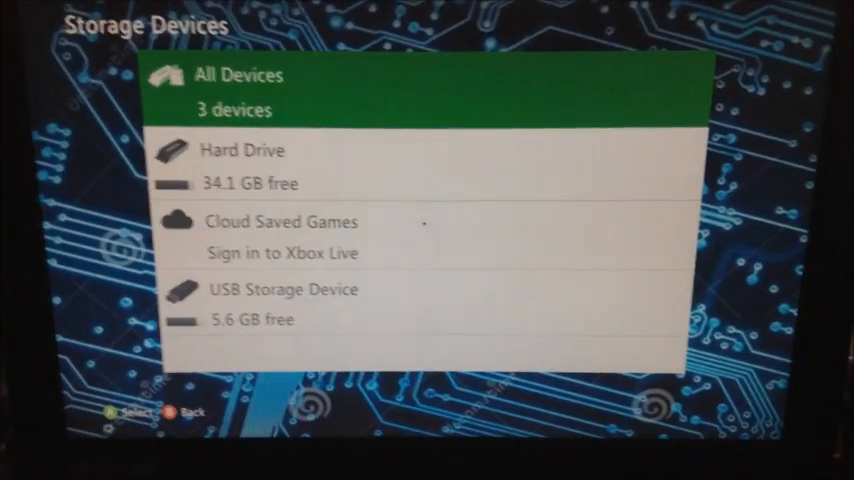
left_click(240, 150)
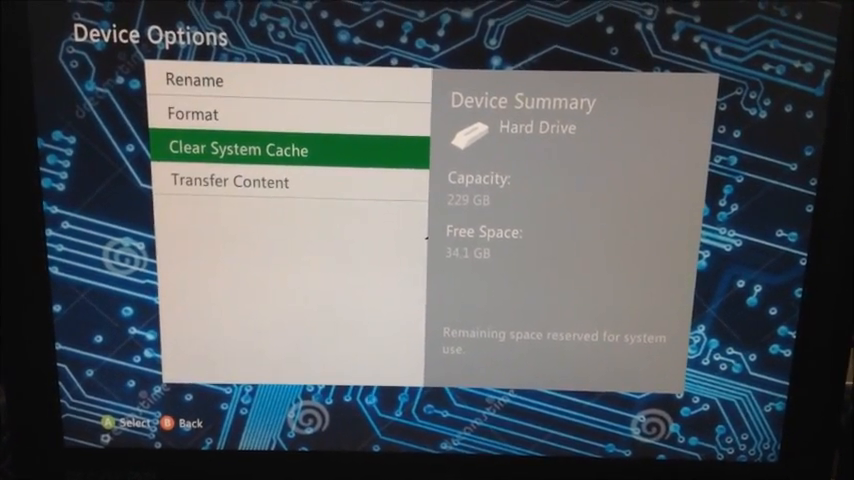
left_click(237, 149)
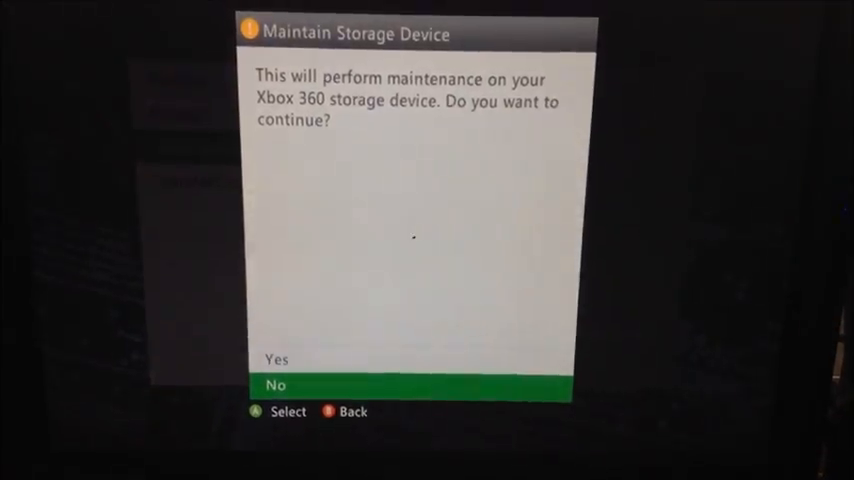